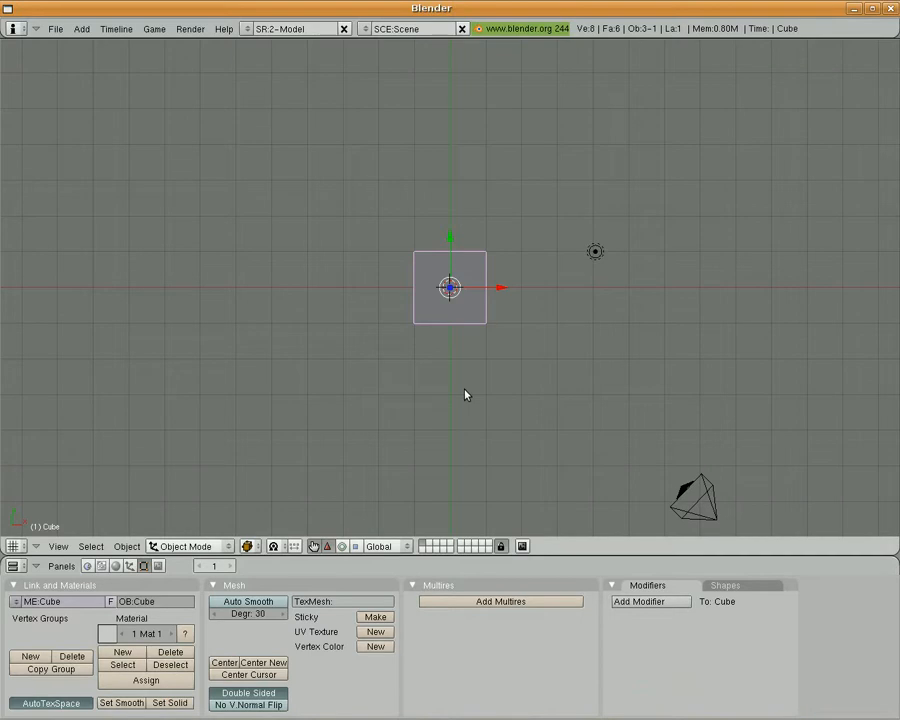
mouse_move(489, 350)
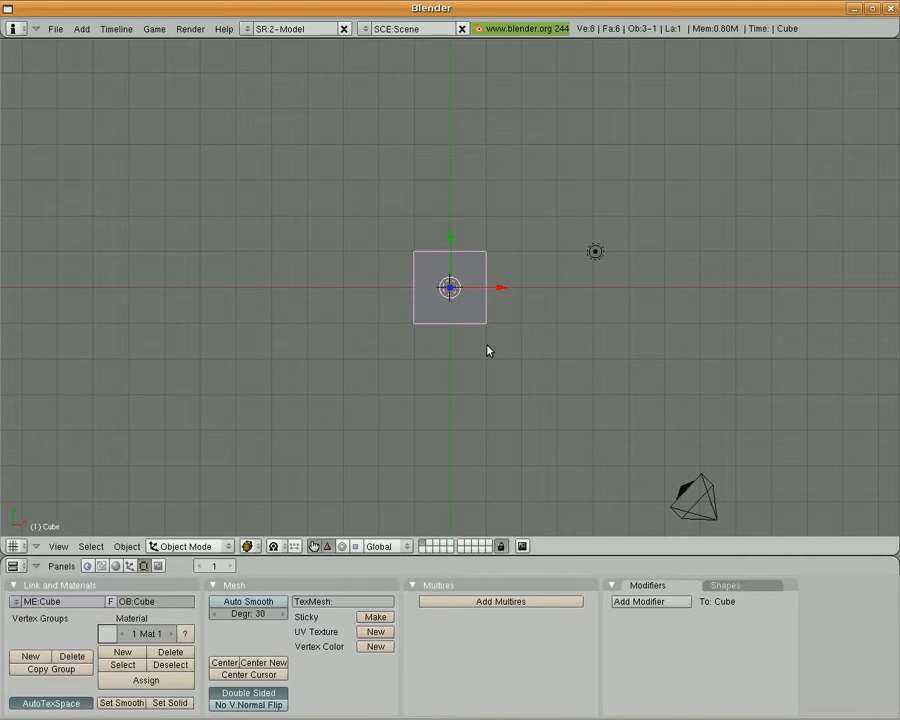
mouse_move(448, 515)
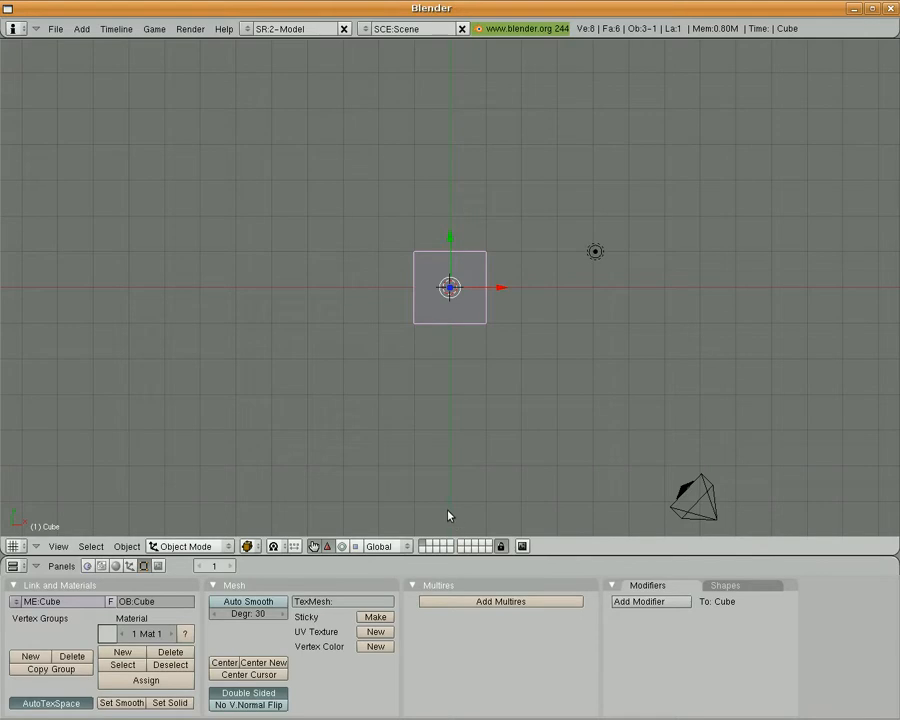
mouse_move(264, 468)
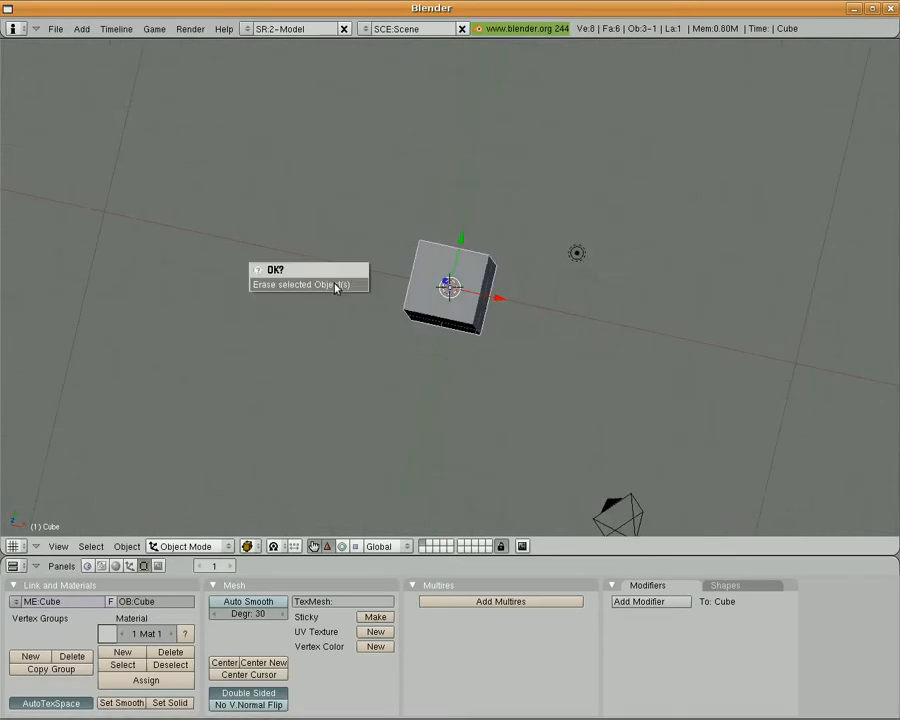
Step: Delete the default cube, add a plane, and extrude the stretched strip into a thin slab
click(309, 284)
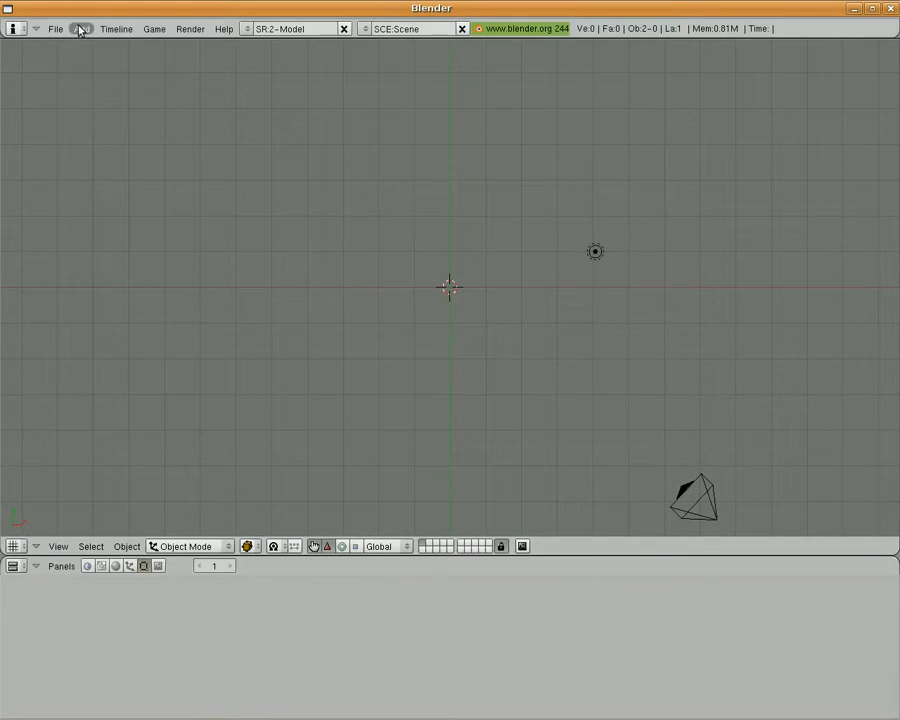
click(81, 28)
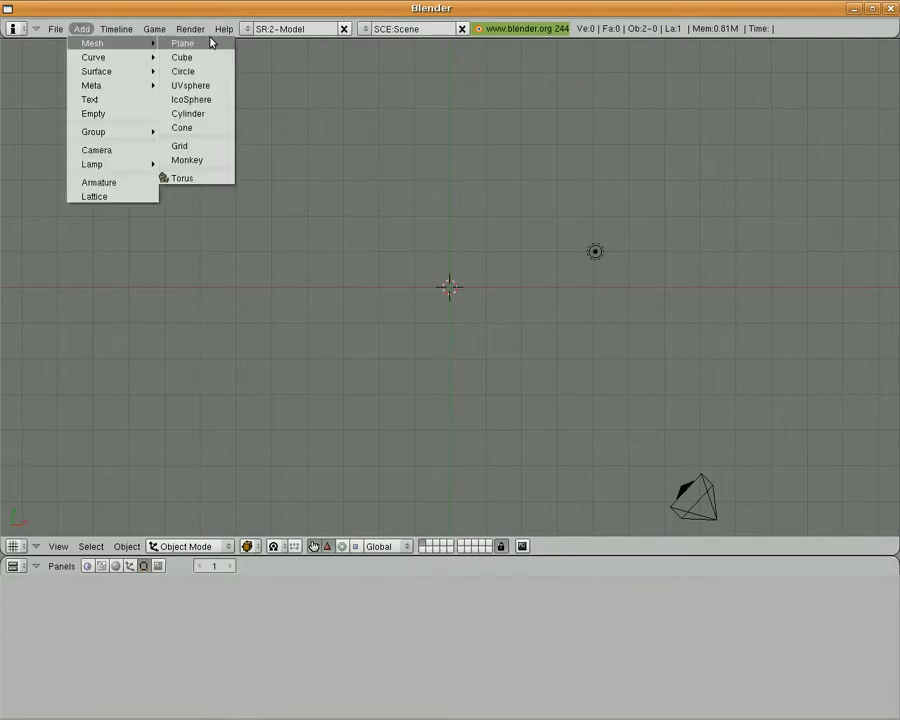
click(183, 43)
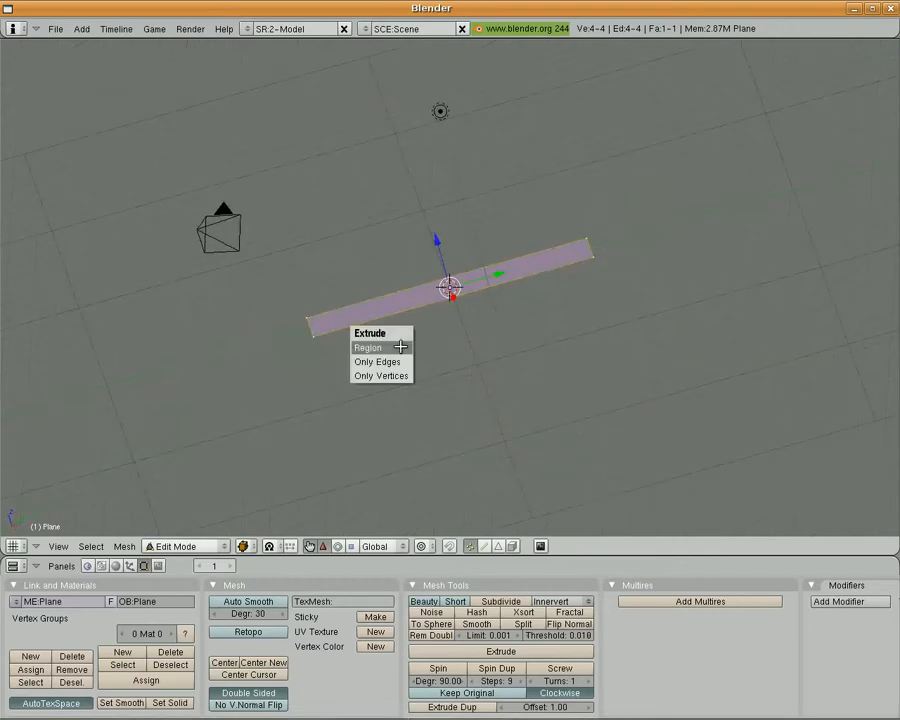
click(368, 347)
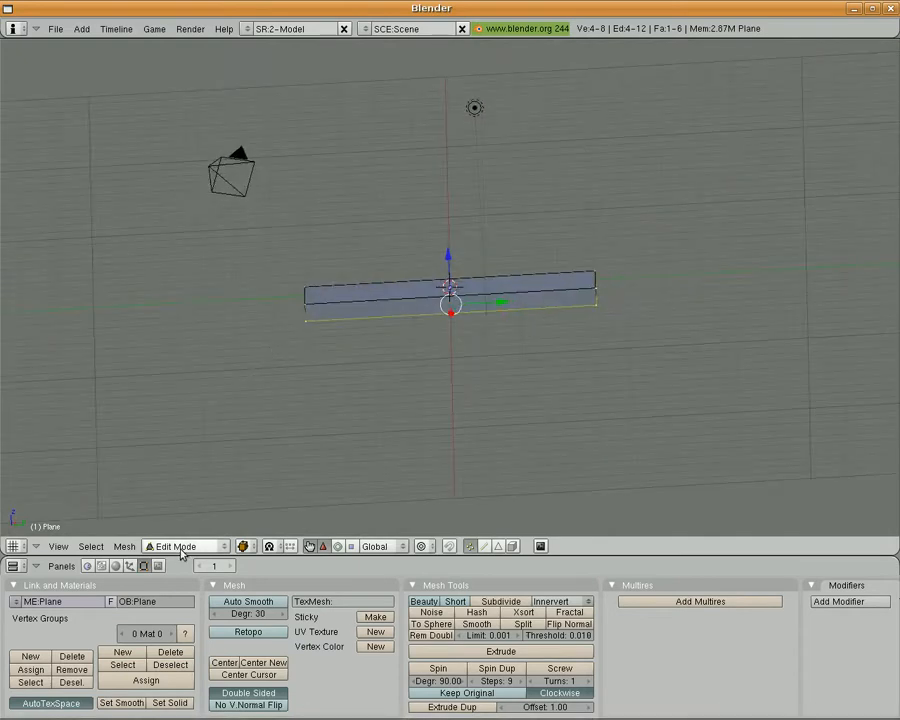
click(185, 546)
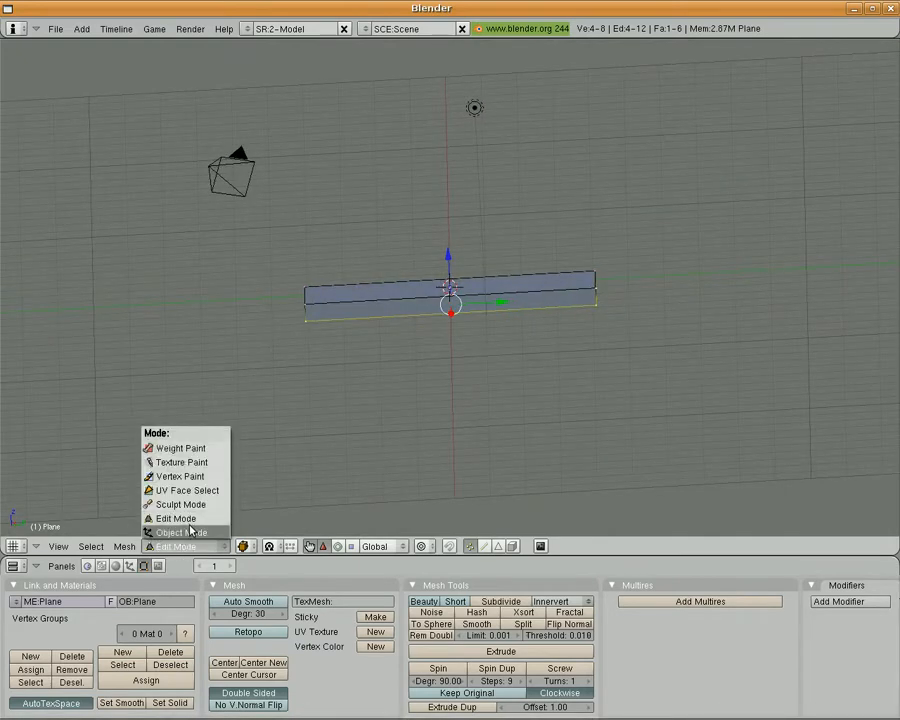
Step: Return the slab to Object Mode and show its Logic buttons (F4)
click(180, 532)
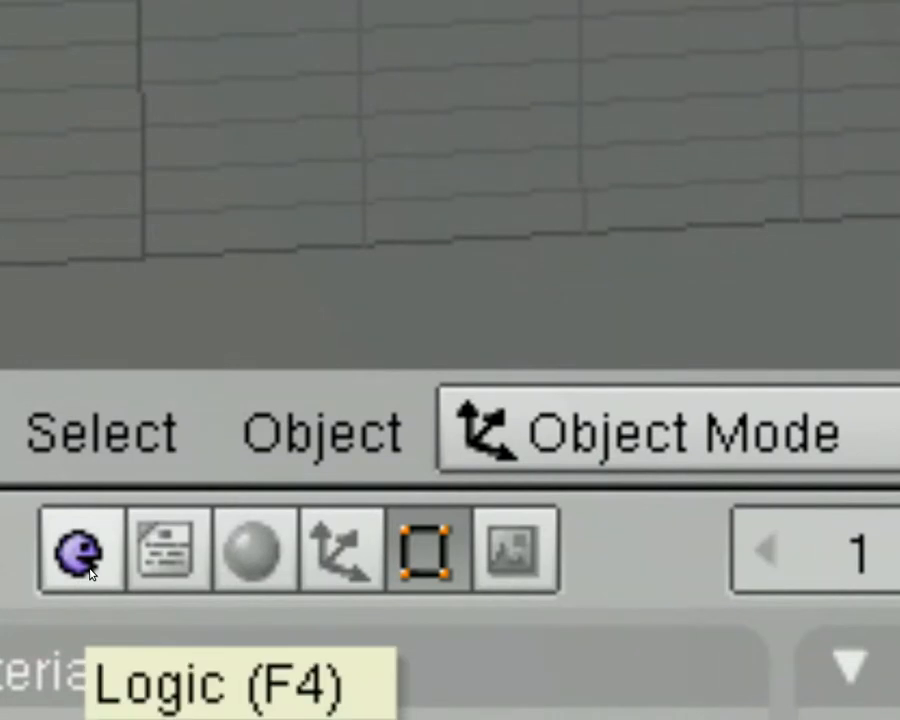
click(78, 552)
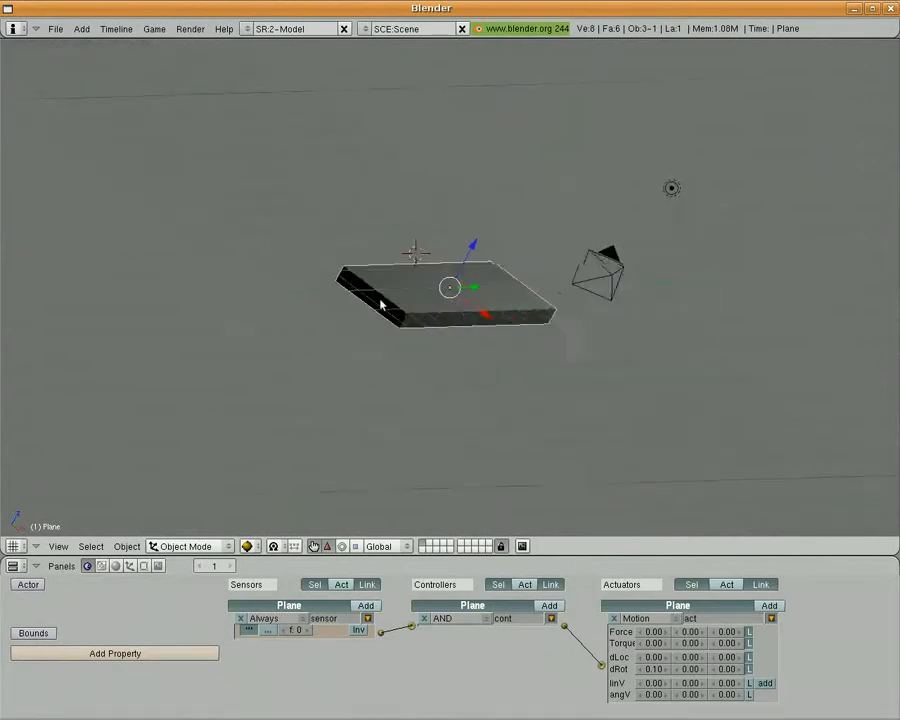
Step: Add a UV sphere above the slab's end and Tab back to object mode
click(82, 28)
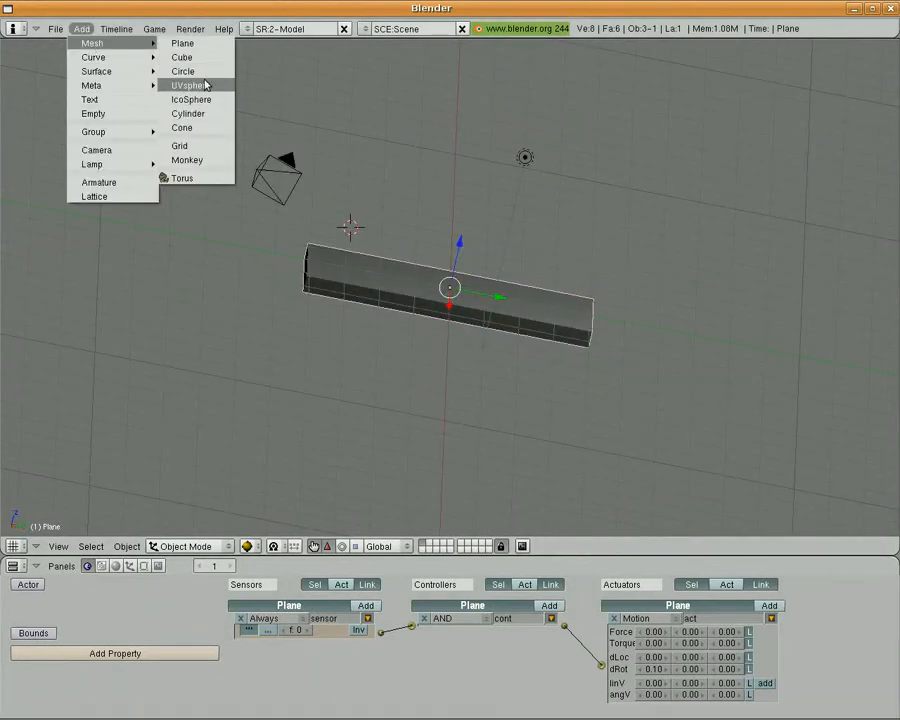
click(191, 85)
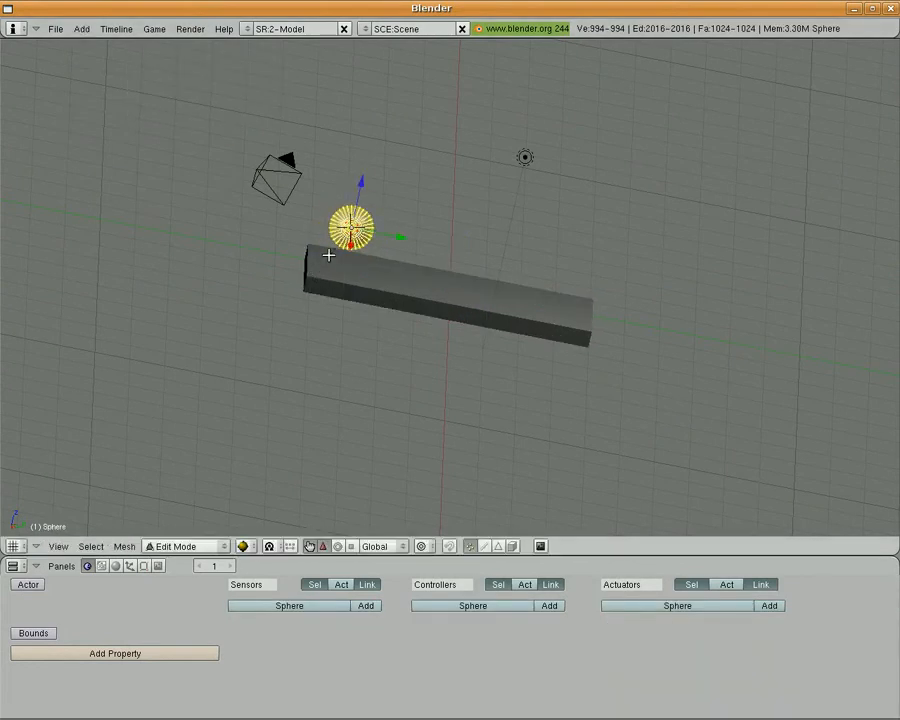
key(Tab)
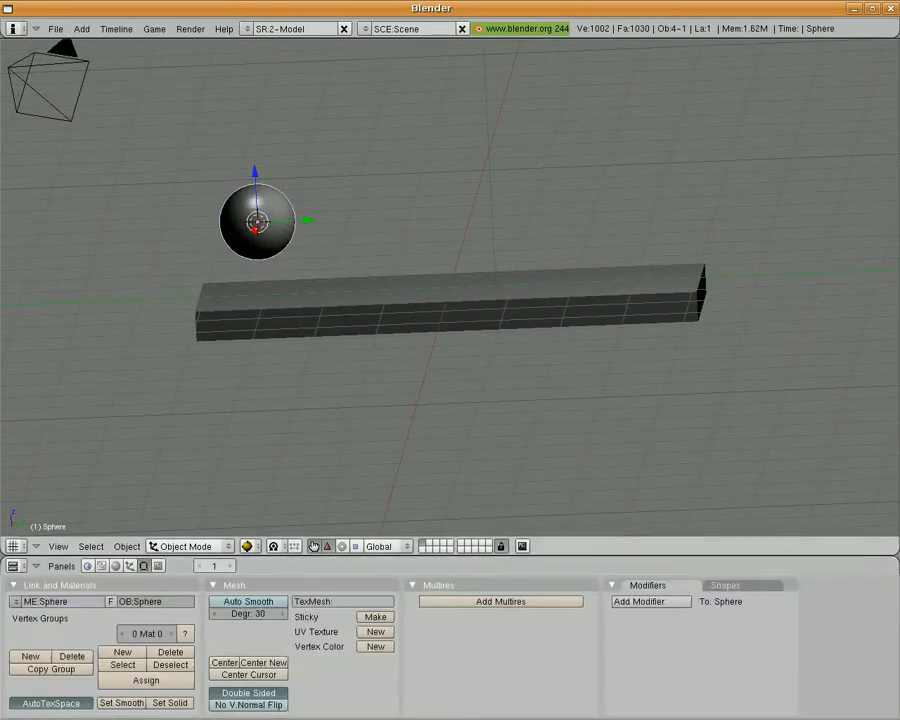
Step: Zoom out to show camera and lamp, then select the Plane slab
click(527, 125)
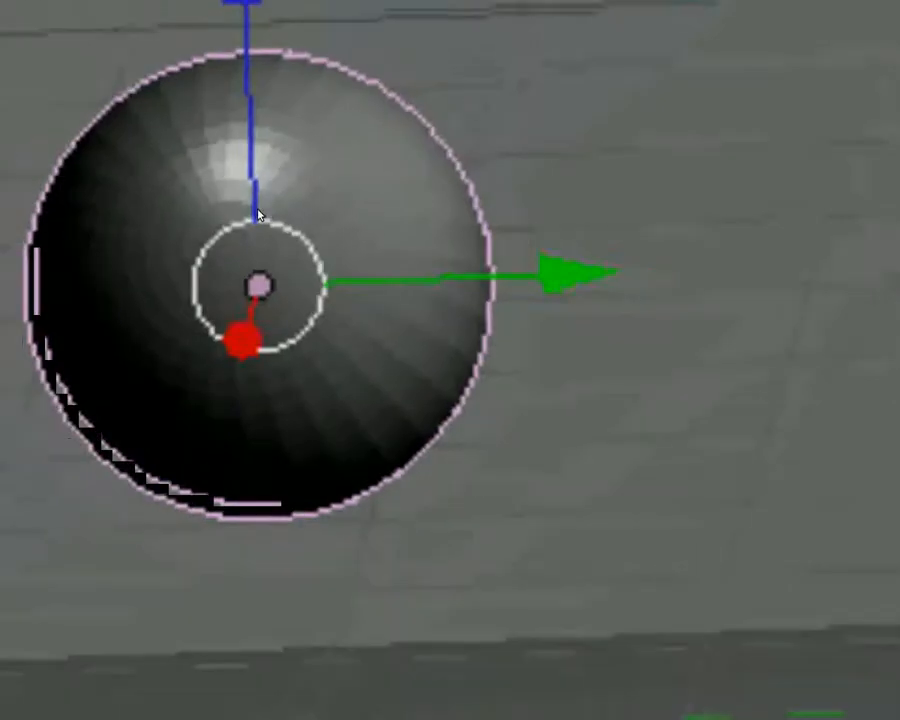
scroll(down, 3)
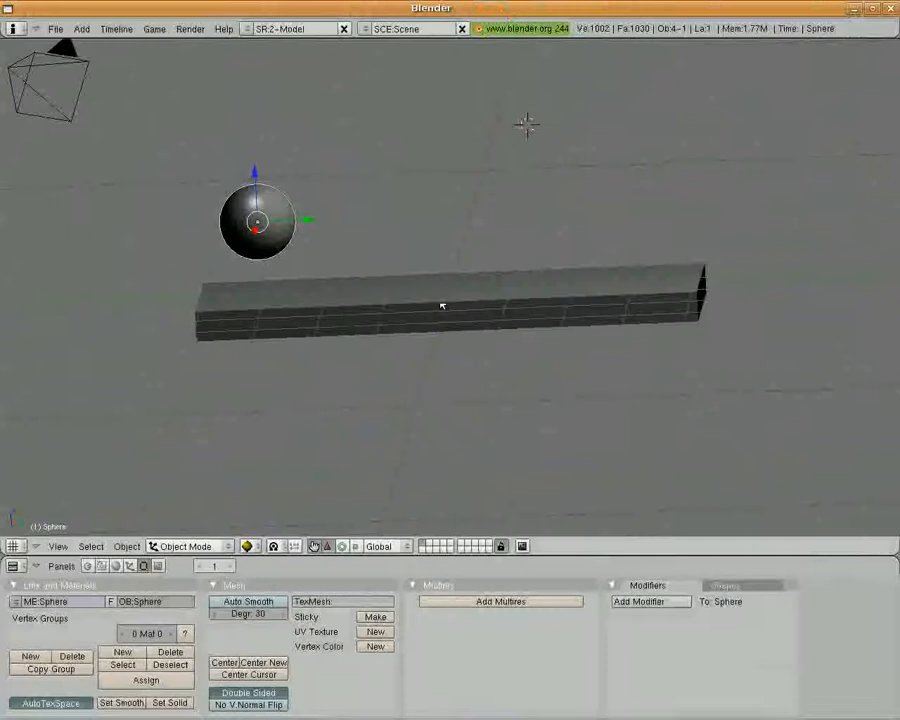
click(450, 300)
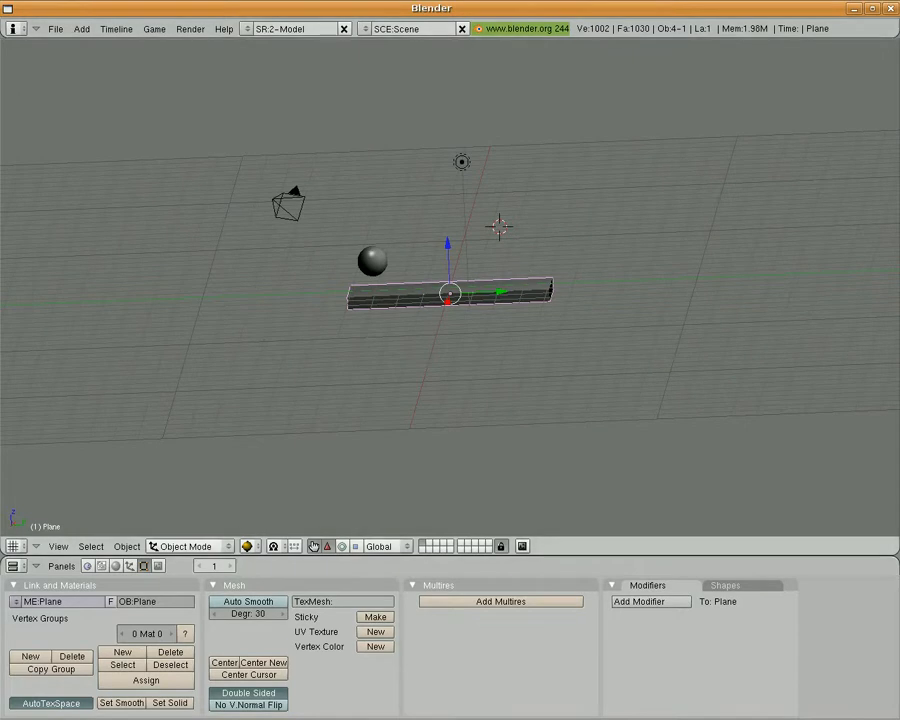
Step: Open the file browser and pick maze.blend from the student folder
click(55, 28)
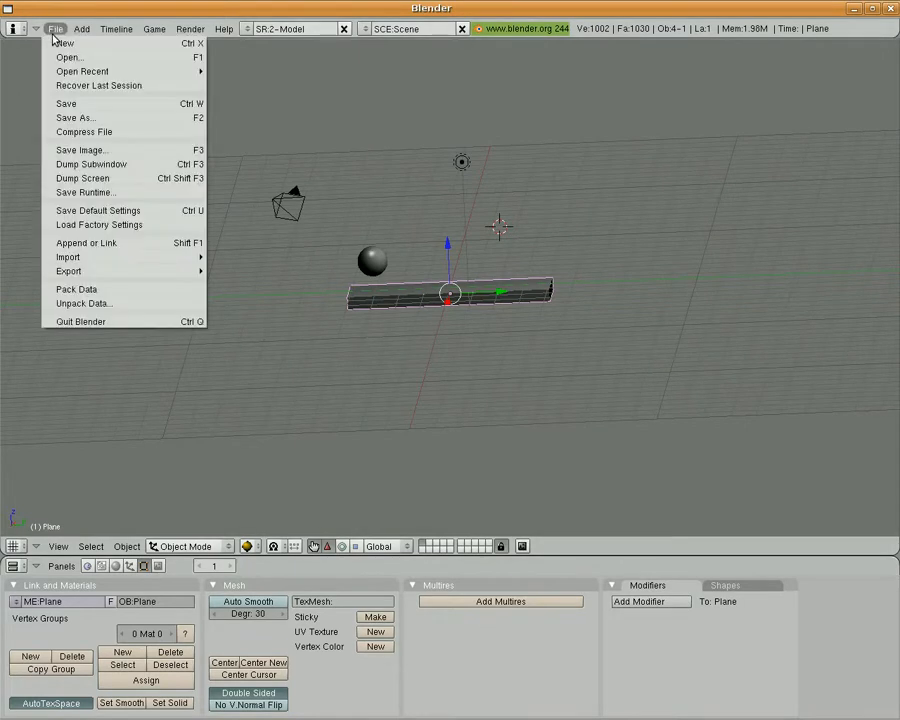
click(68, 57)
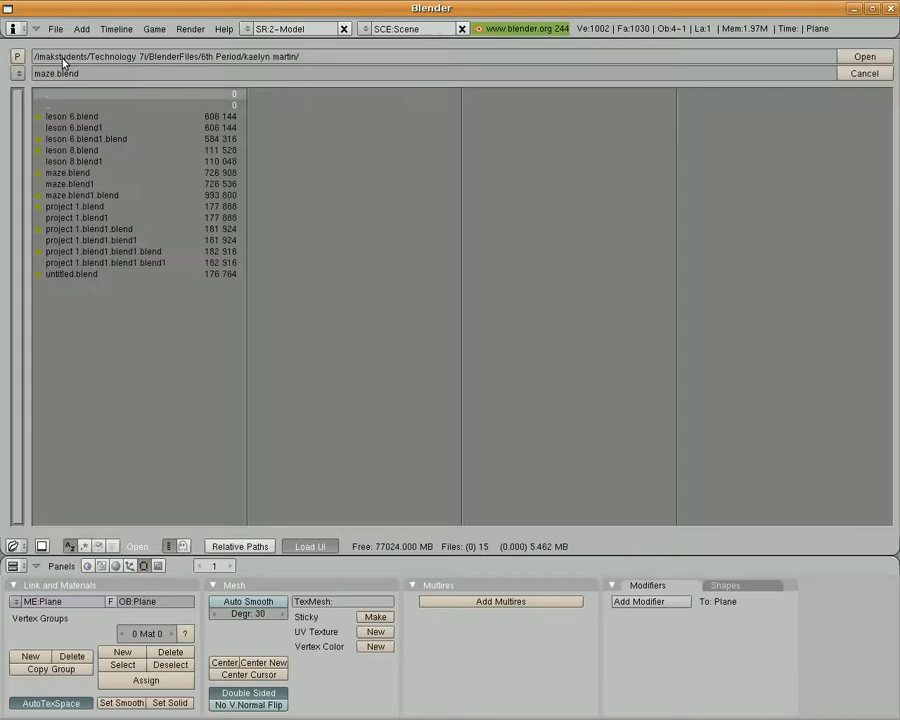
click(67, 172)
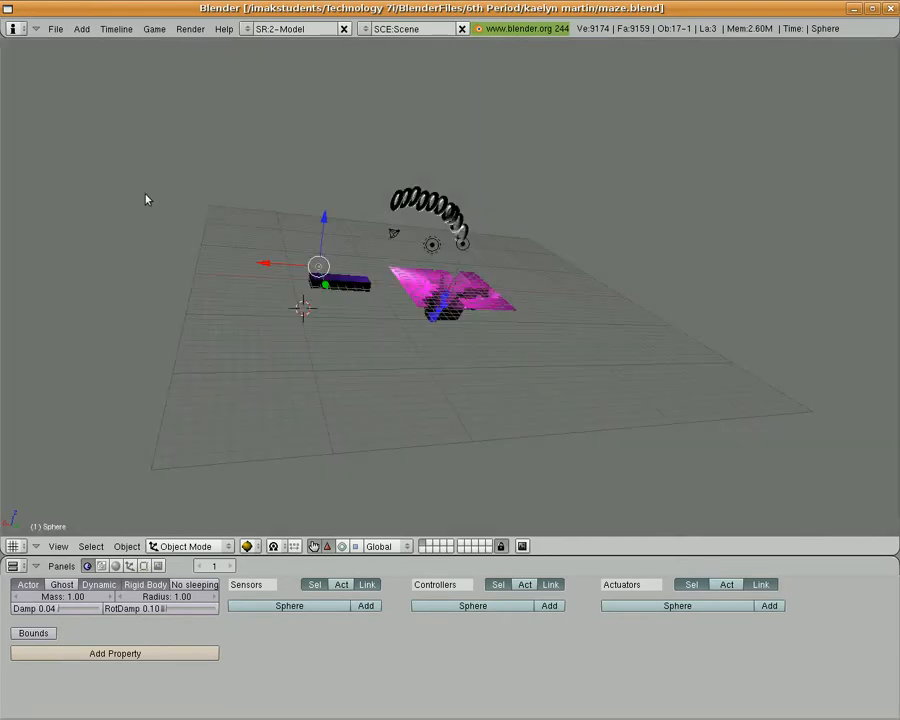
mouse_move(430, 287)
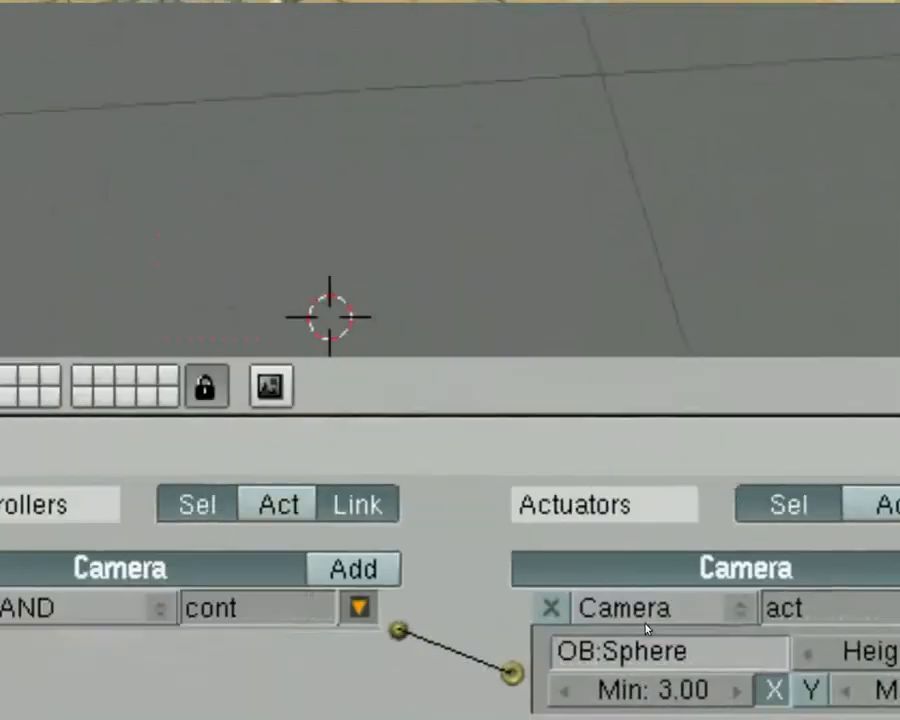
Step: Make the Camera's actuator a Camera type following OB:Sphere, height 3, min 3, max 3
click(625, 607)
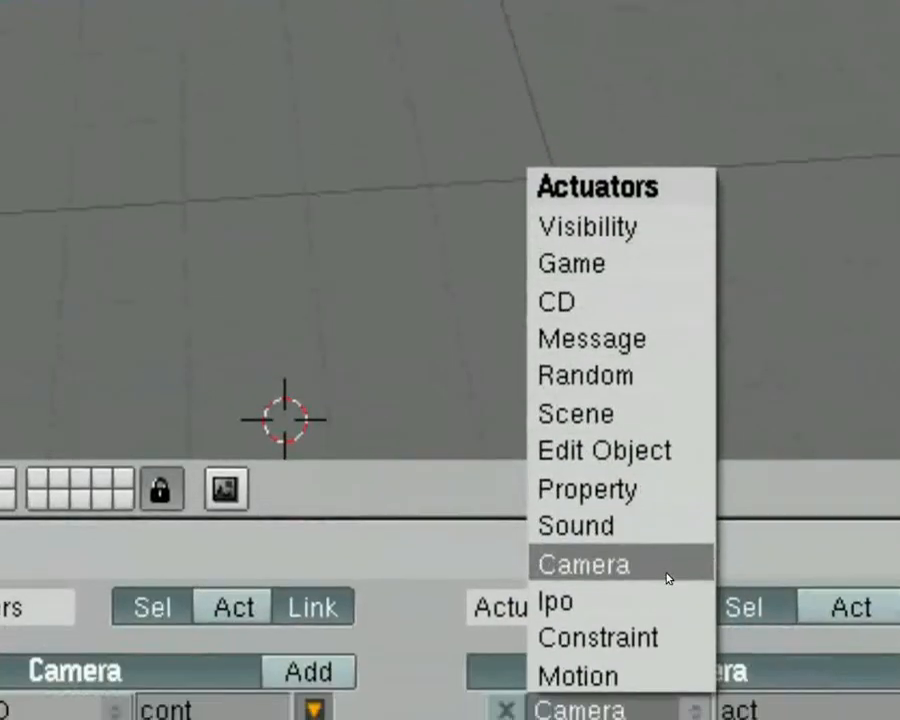
click(583, 564)
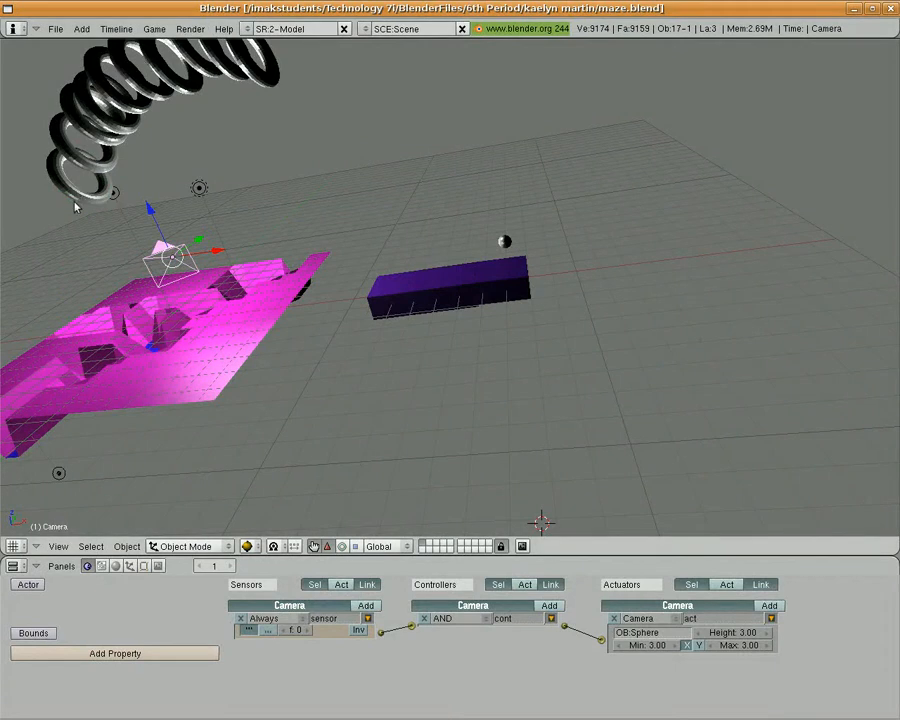
mouse_move(266, 408)
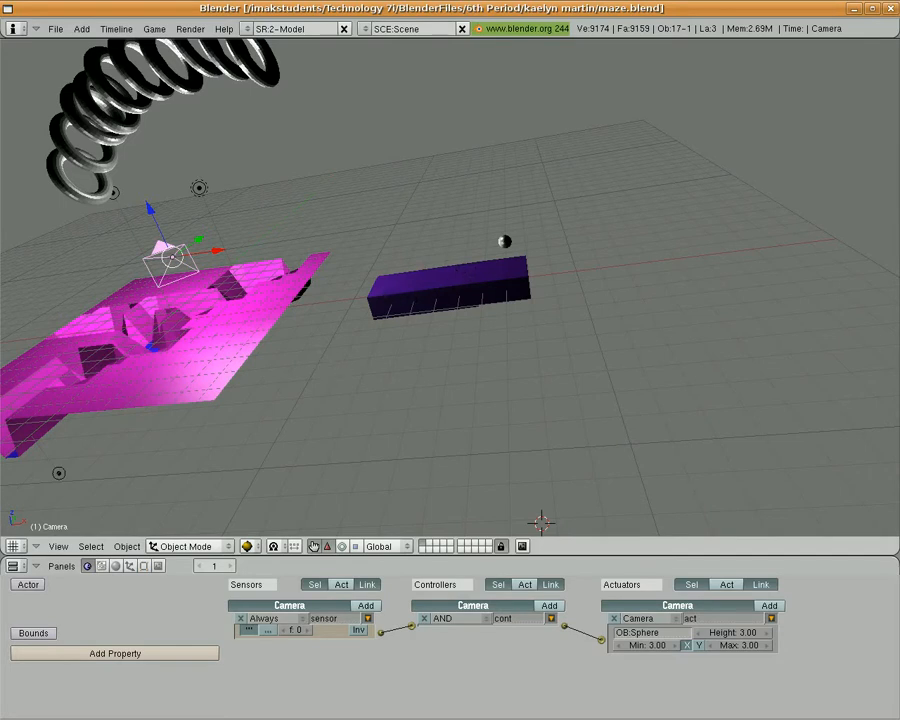
mouse_move(163, 432)
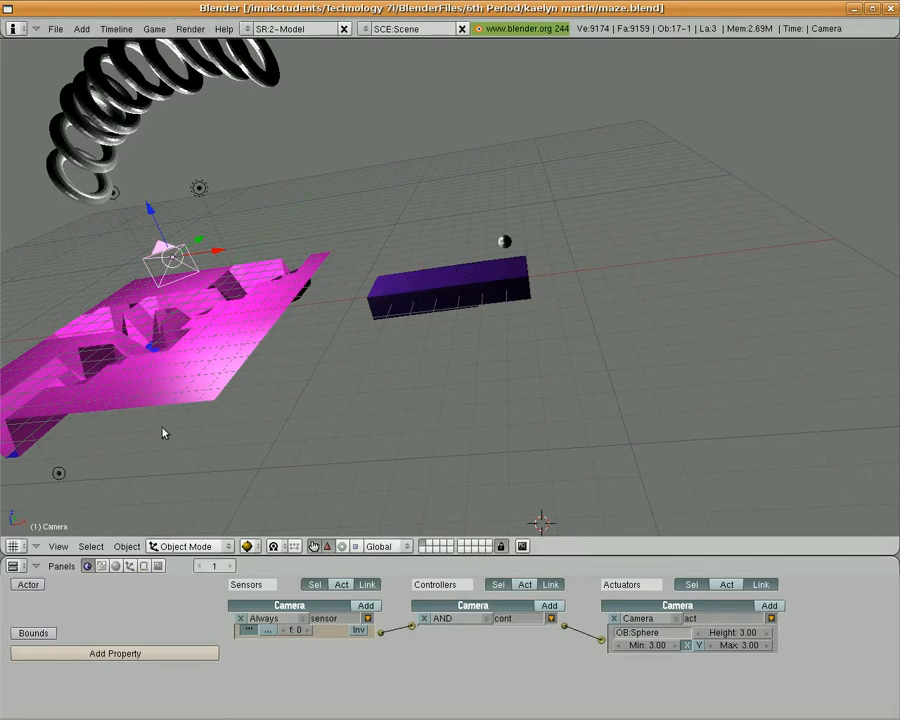